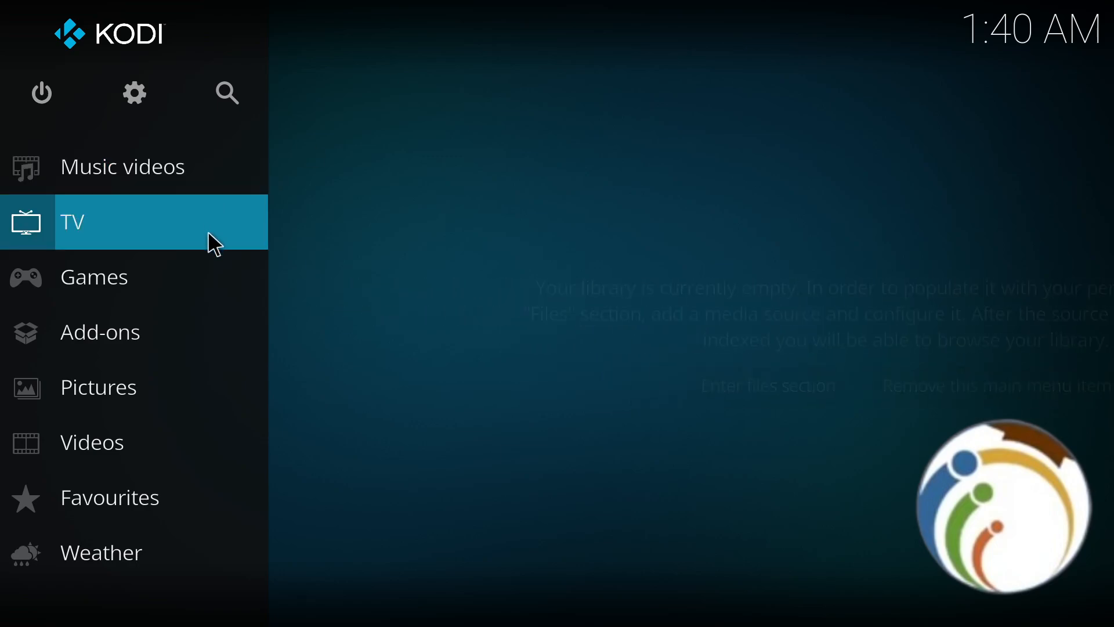
# Open Kodi's System settings page from the home sidebar gear icon
pyautogui.click(71, 222)
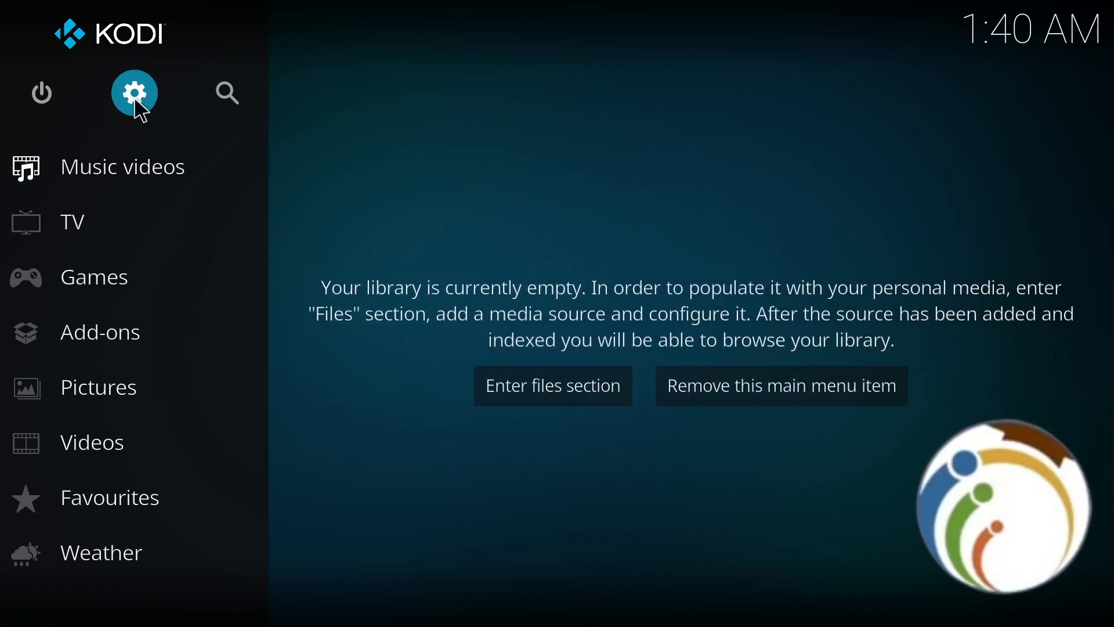
pyautogui.moveTo(120, 115)
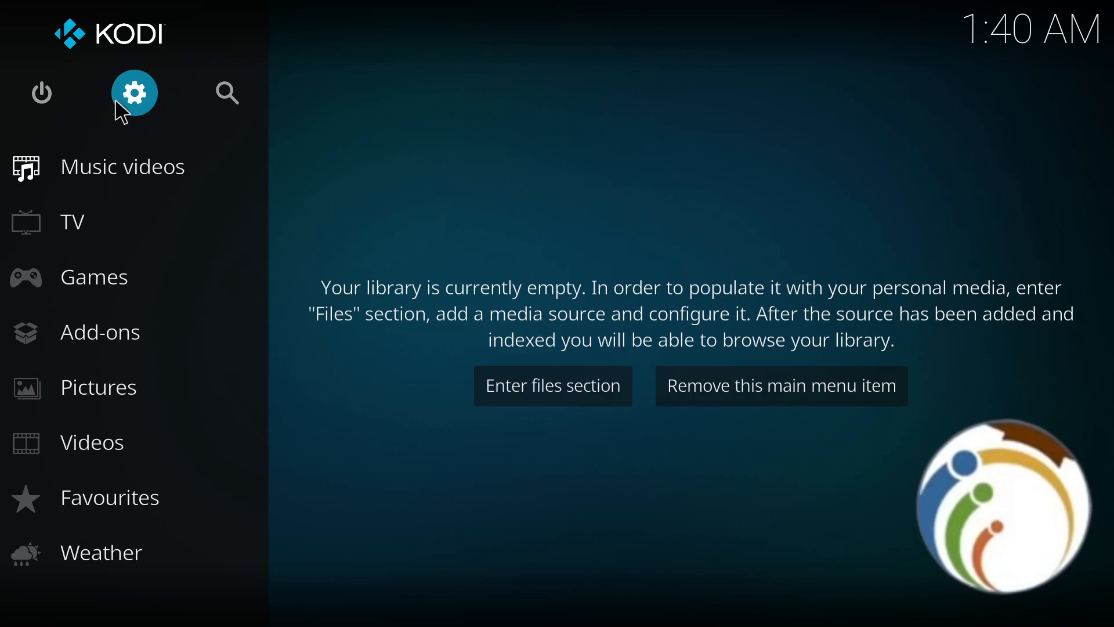
pyautogui.click(134, 92)
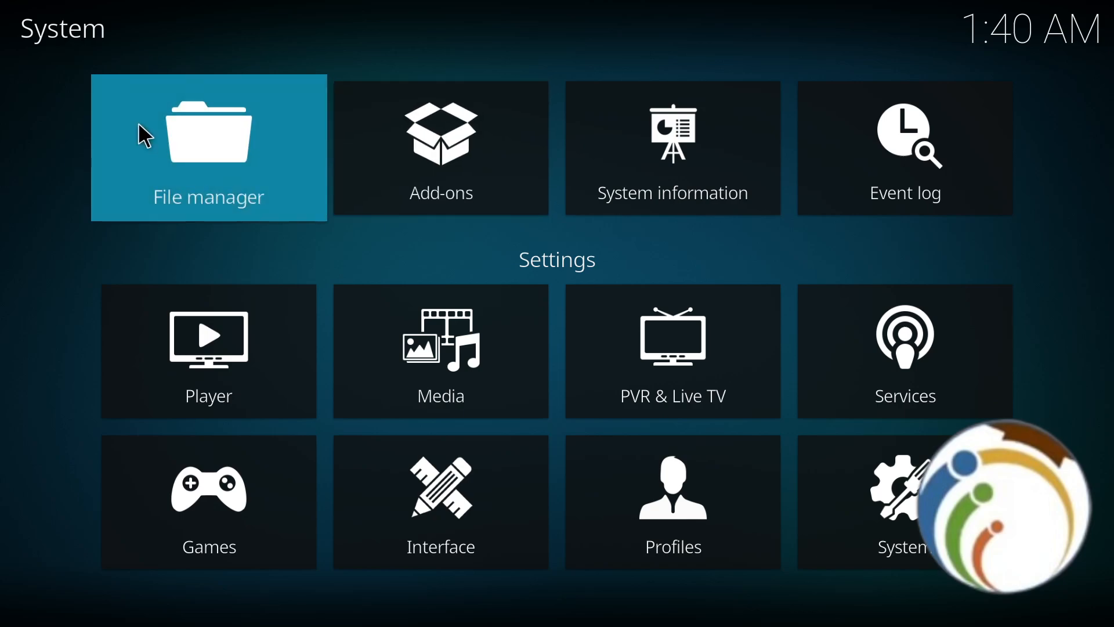
pyautogui.moveTo(160, 133)
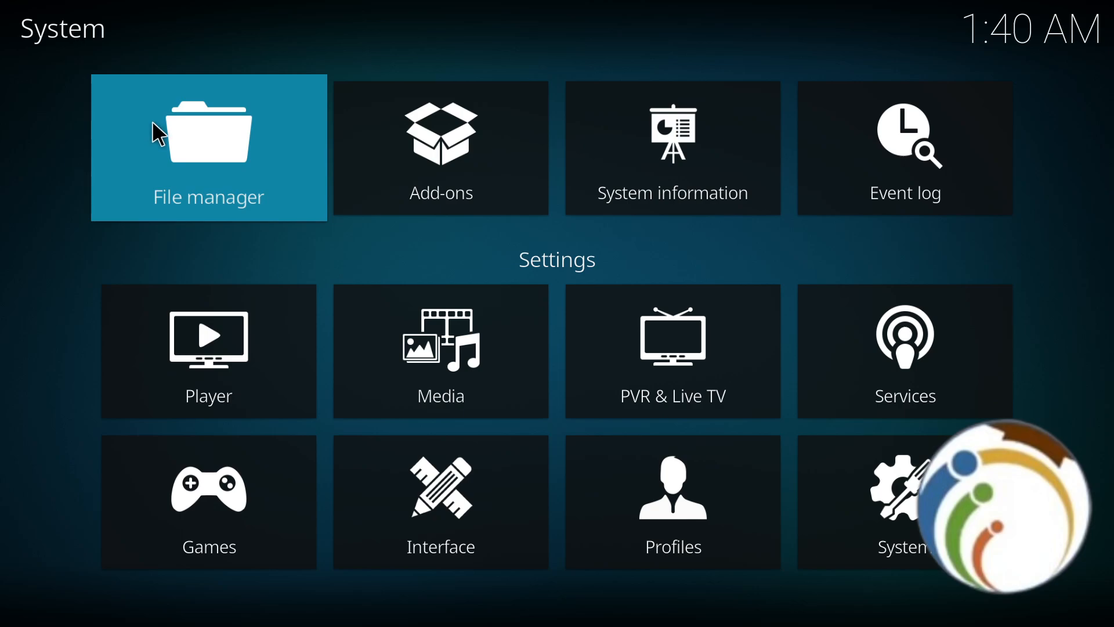
# Open the File manager listing Profile directory, The Crew and Add source
pyautogui.click(209, 147)
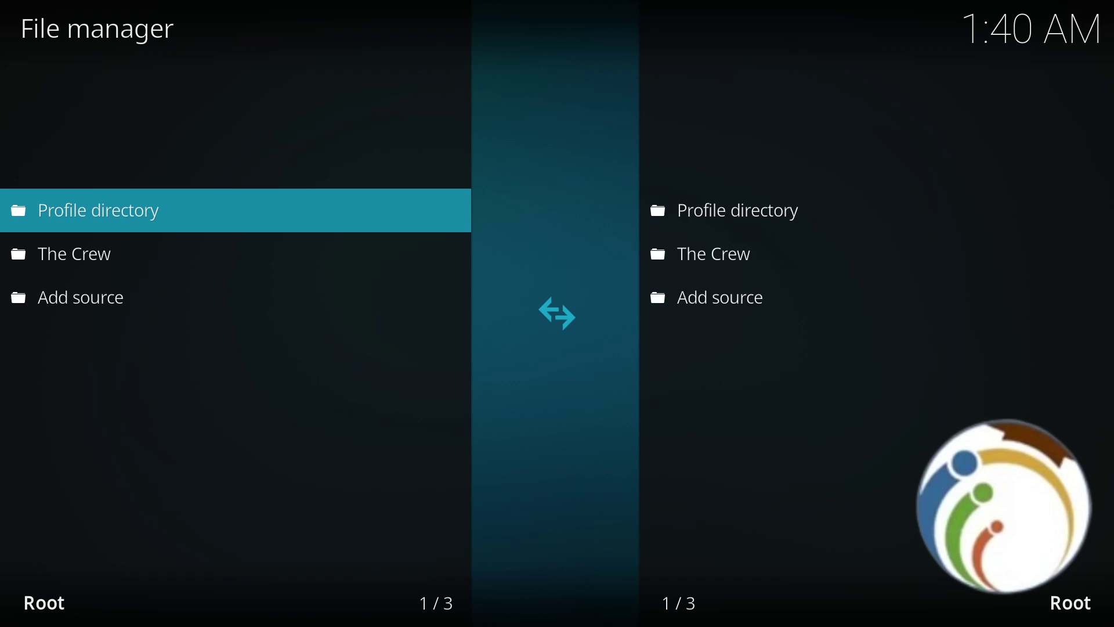
pyautogui.moveTo(145, 405)
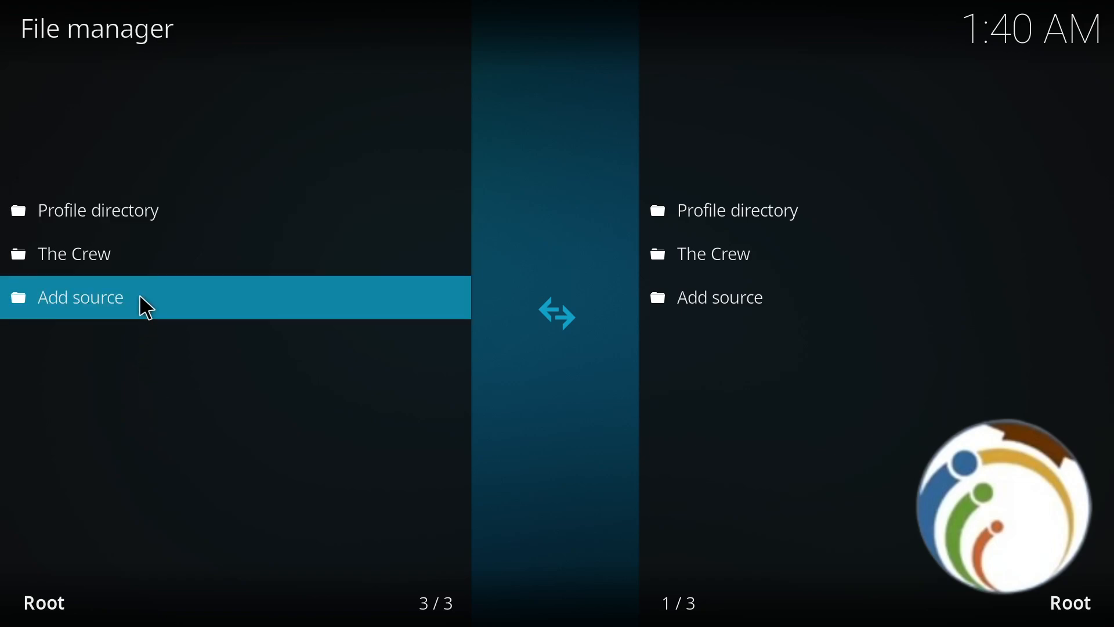
# Open the Add file source dialog from Add source in the left pane
pyautogui.click(80, 297)
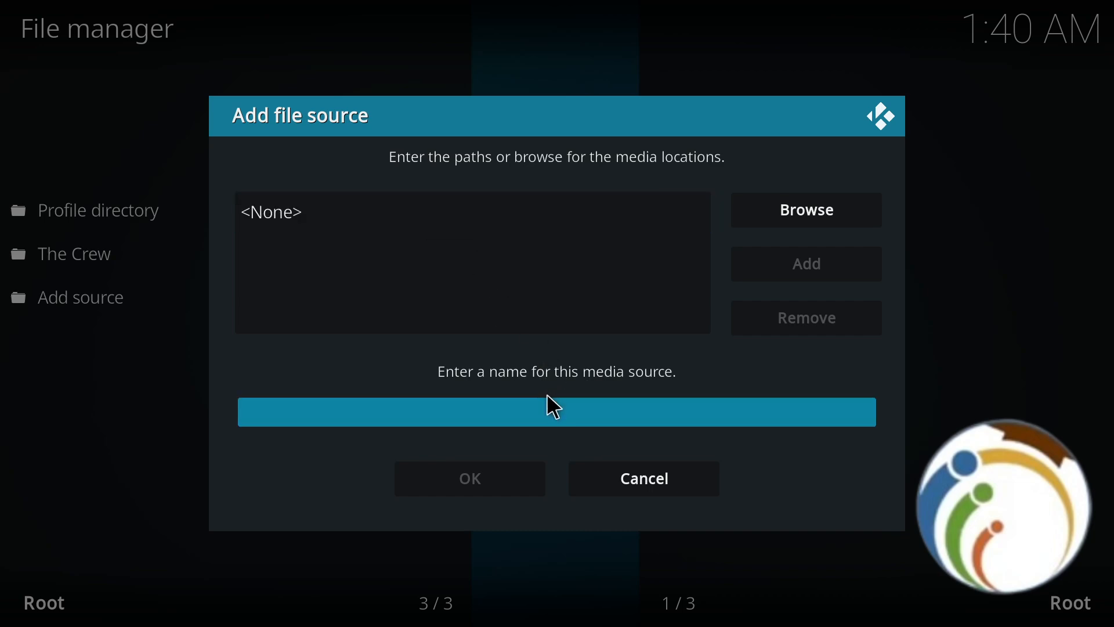
pyautogui.moveTo(540, 419)
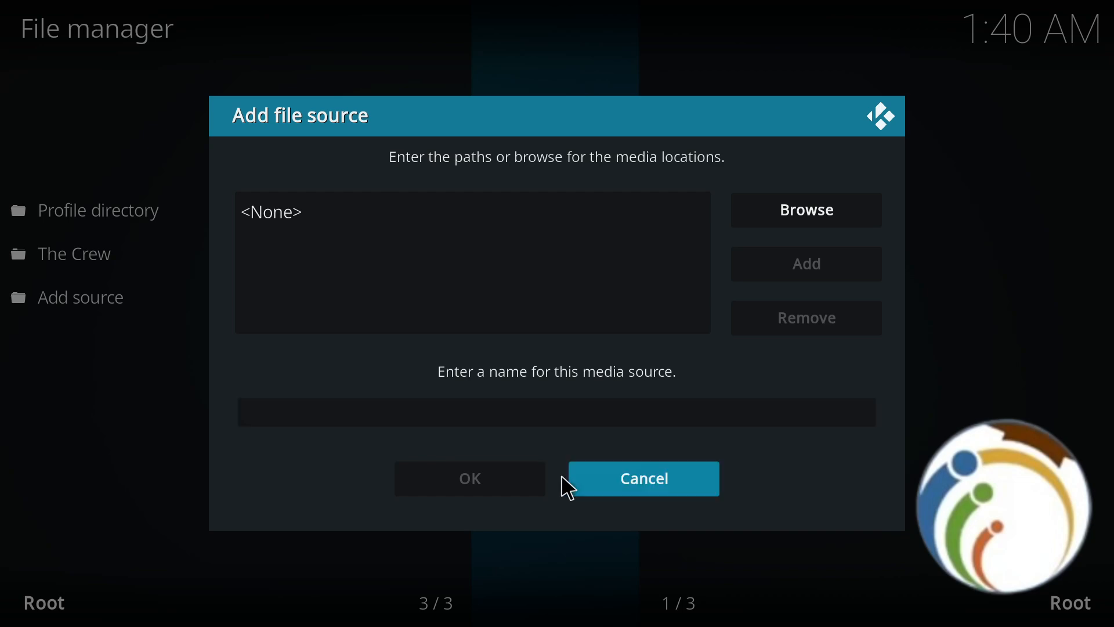
pyautogui.moveTo(479, 457)
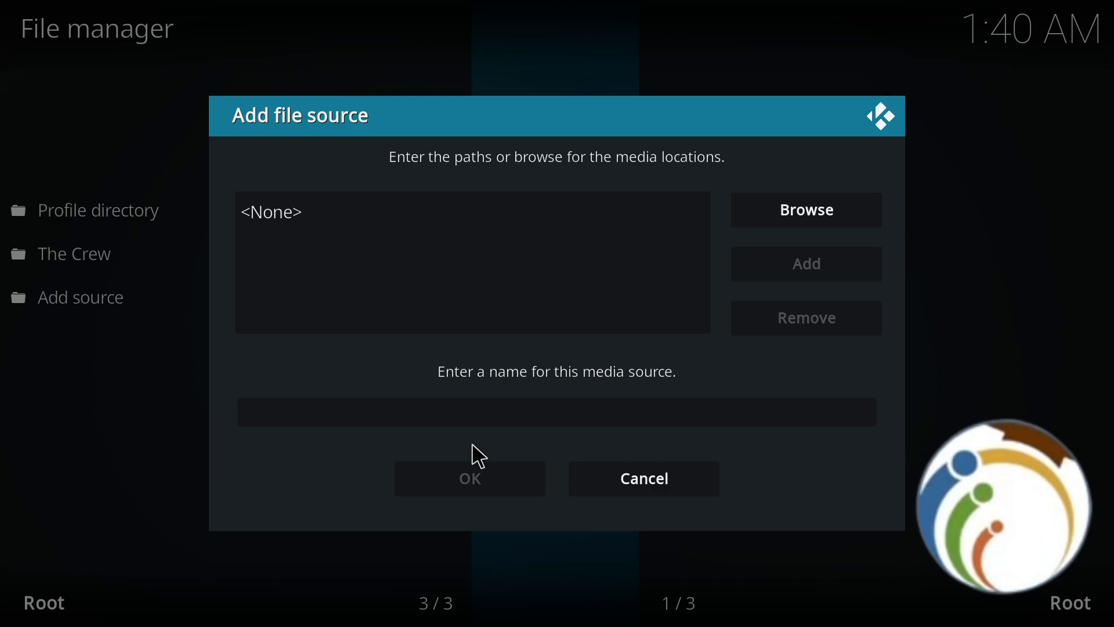
pyautogui.moveTo(169, 421)
pyautogui.write('a□□□□□')
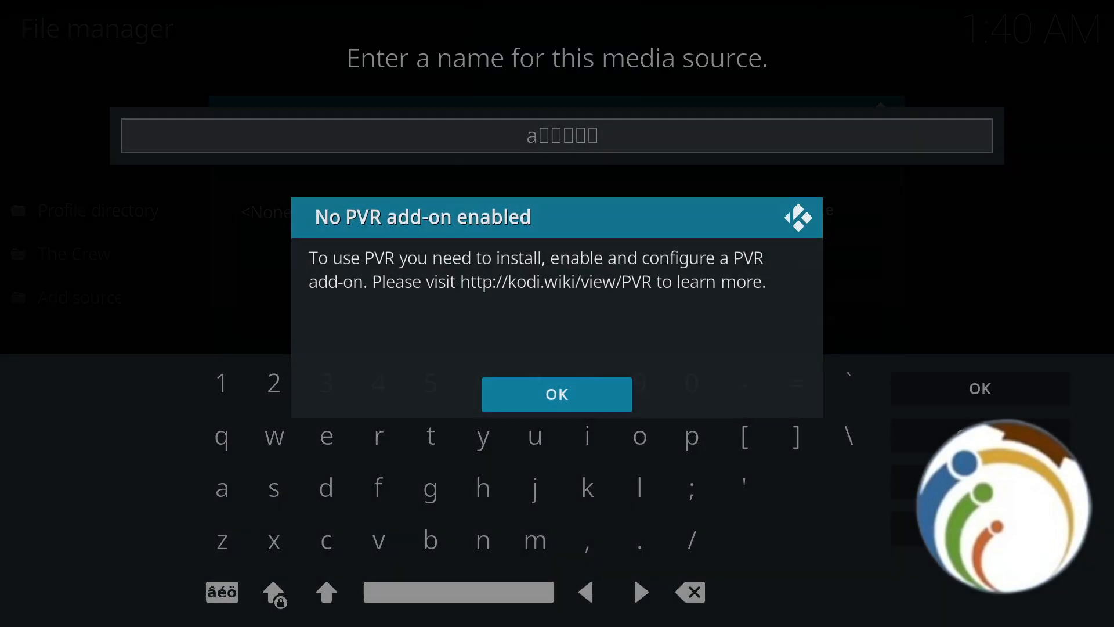
# Dismiss the PVR add-on warning and confirm the source name 'aaaaa'
pyautogui.click(556, 394)
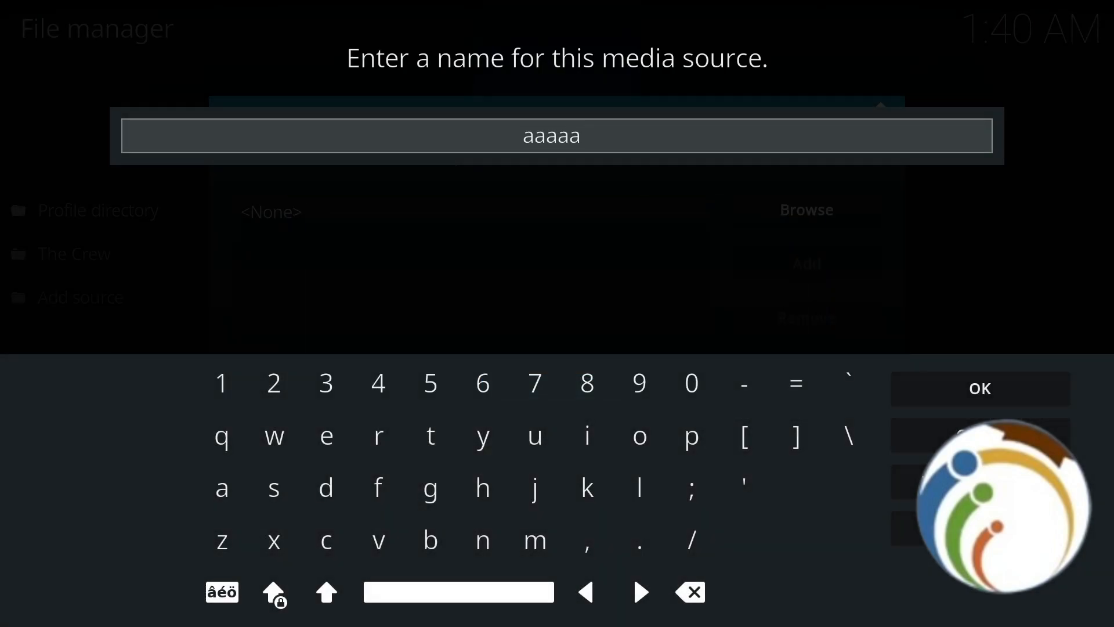
pyautogui.click(981, 388)
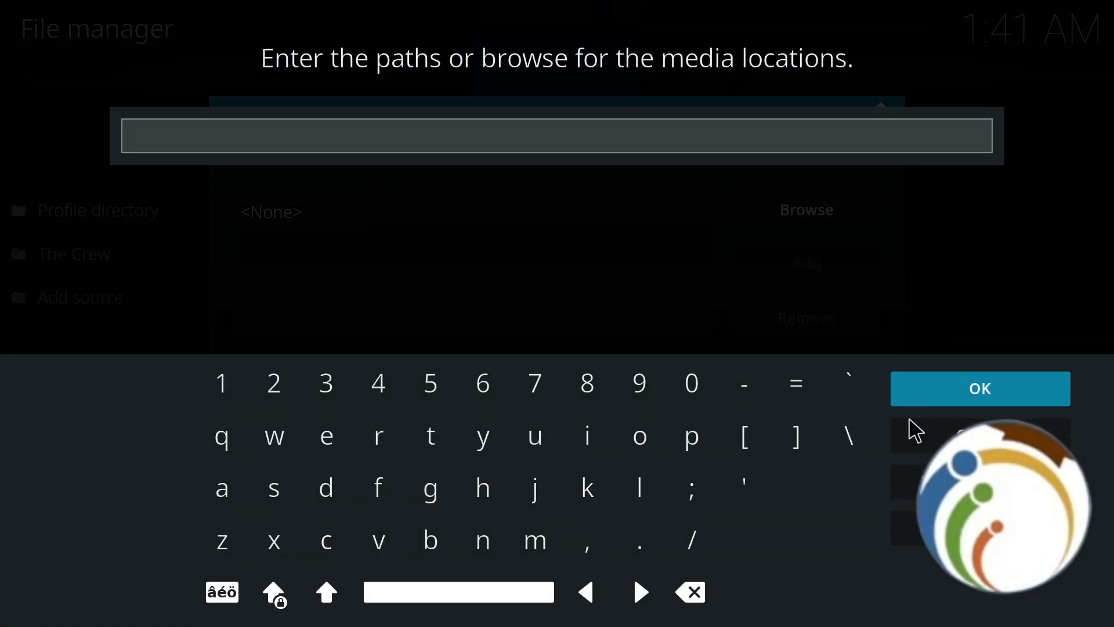
pyautogui.moveTo(404, 224)
pyautogui.write('smb://')
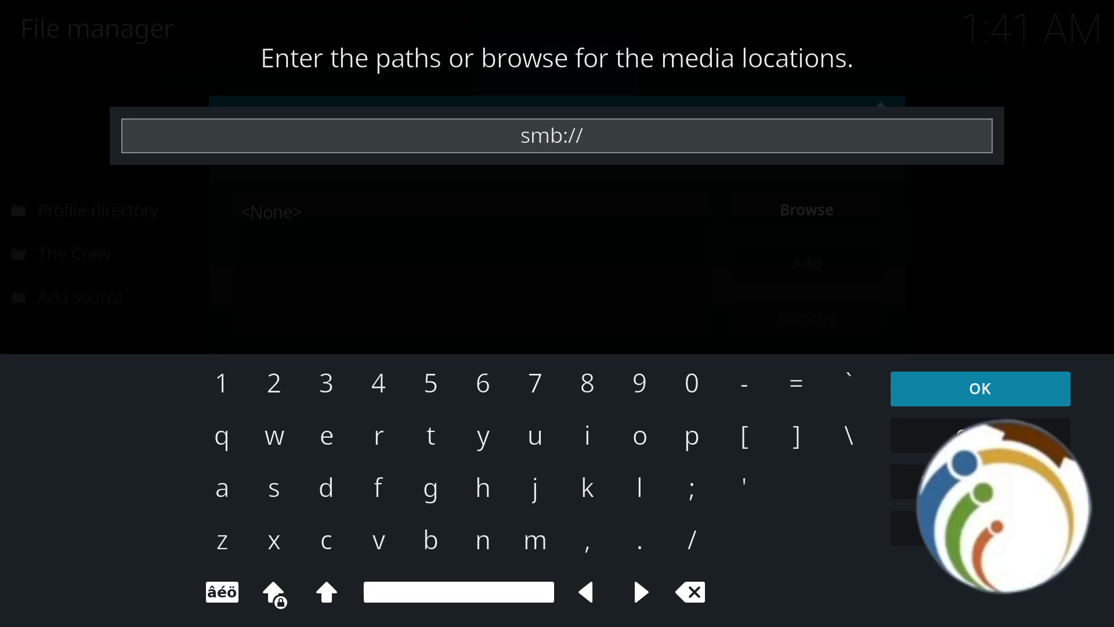
# Enter the path smb://server_address/share_name and confirm it
pyautogui.write('server_address/')
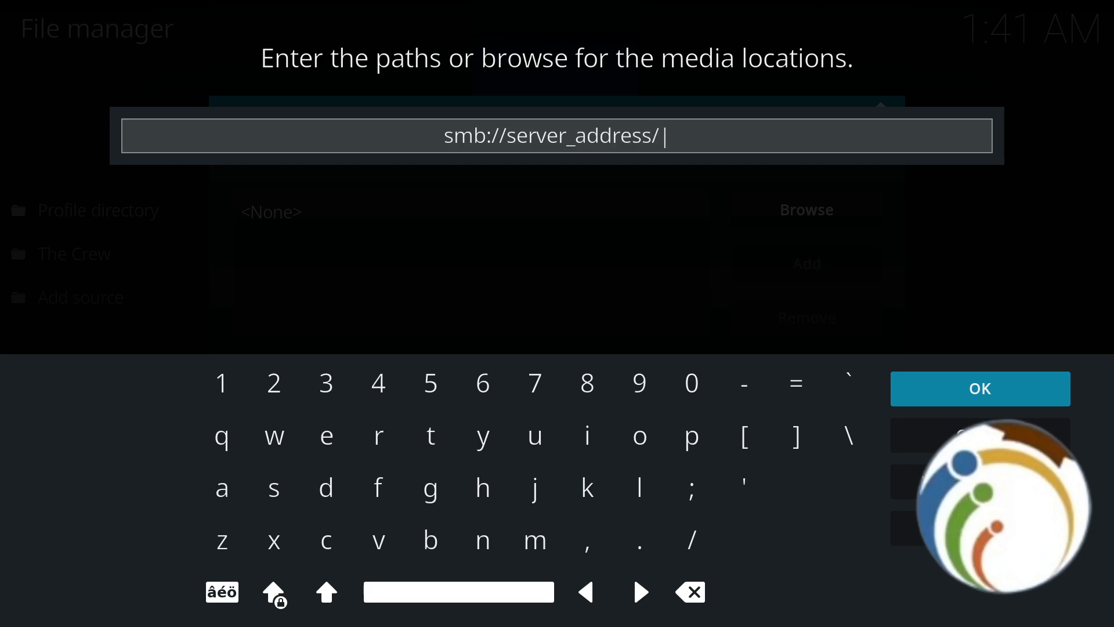
pyautogui.write('share_name')
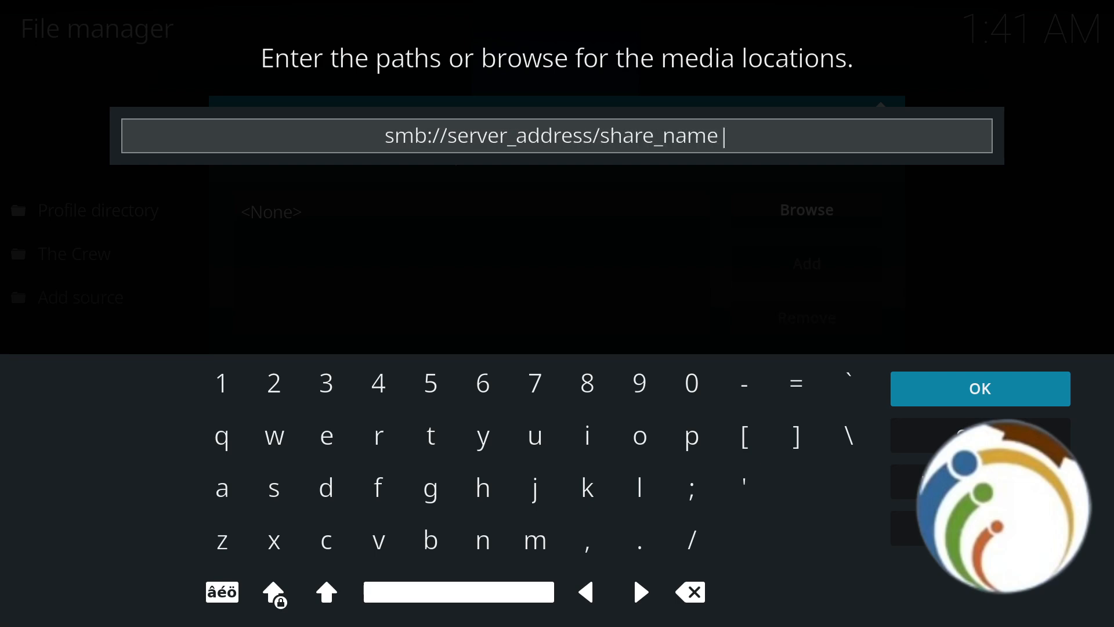
pyautogui.moveTo(1044, 385)
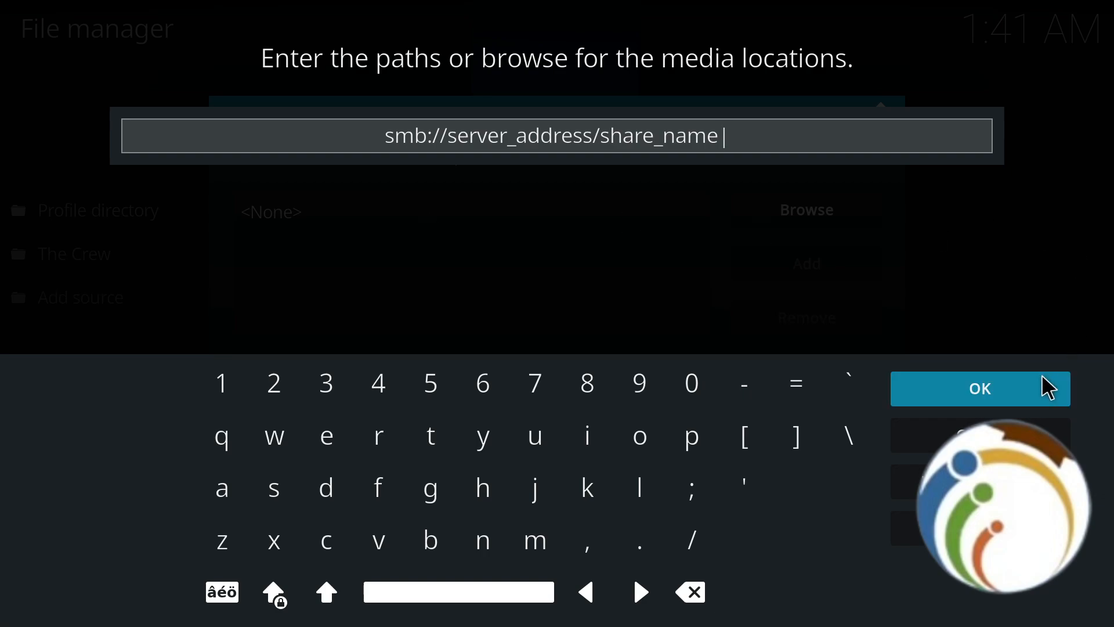
pyautogui.click(980, 388)
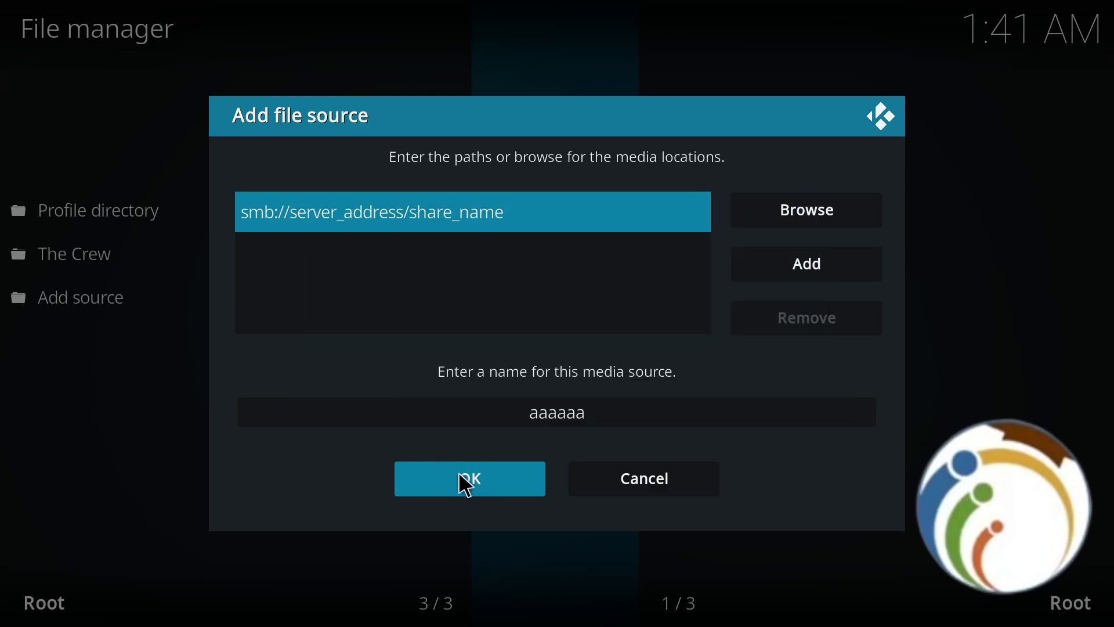
# Submit the smb source, triggering the 'Unable to connect' add-anyway prompt
pyautogui.click(470, 479)
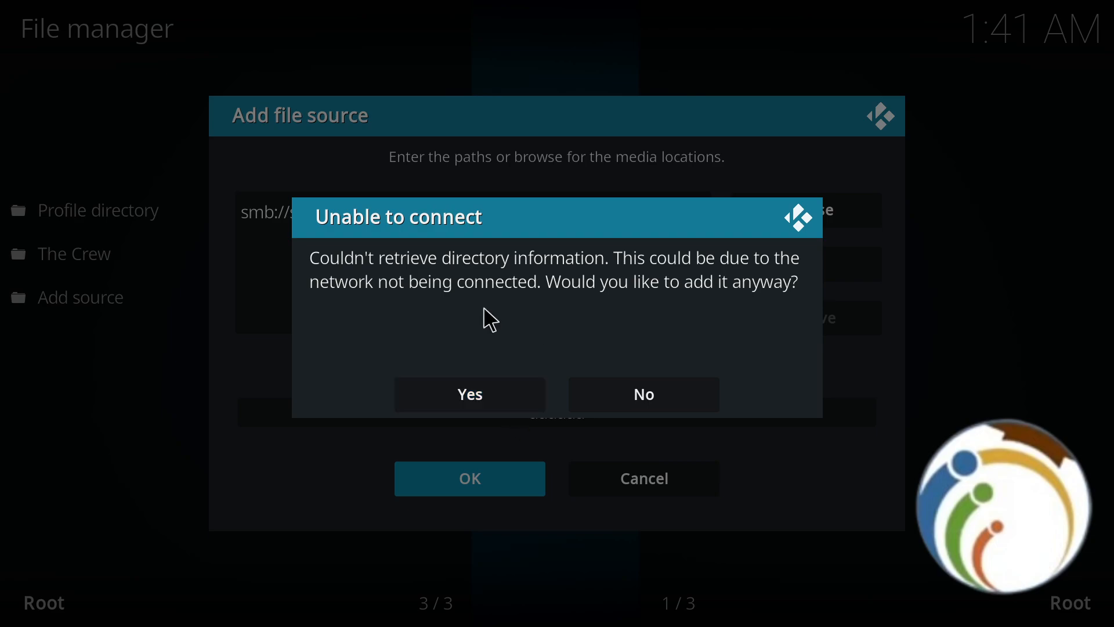
pyautogui.moveTo(439, 333)
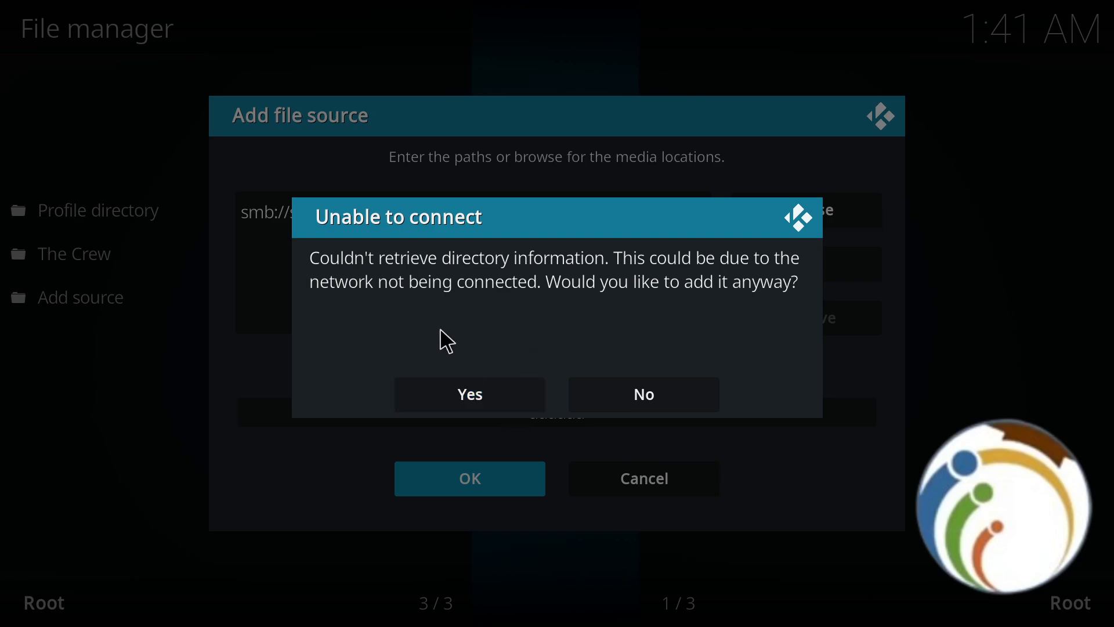